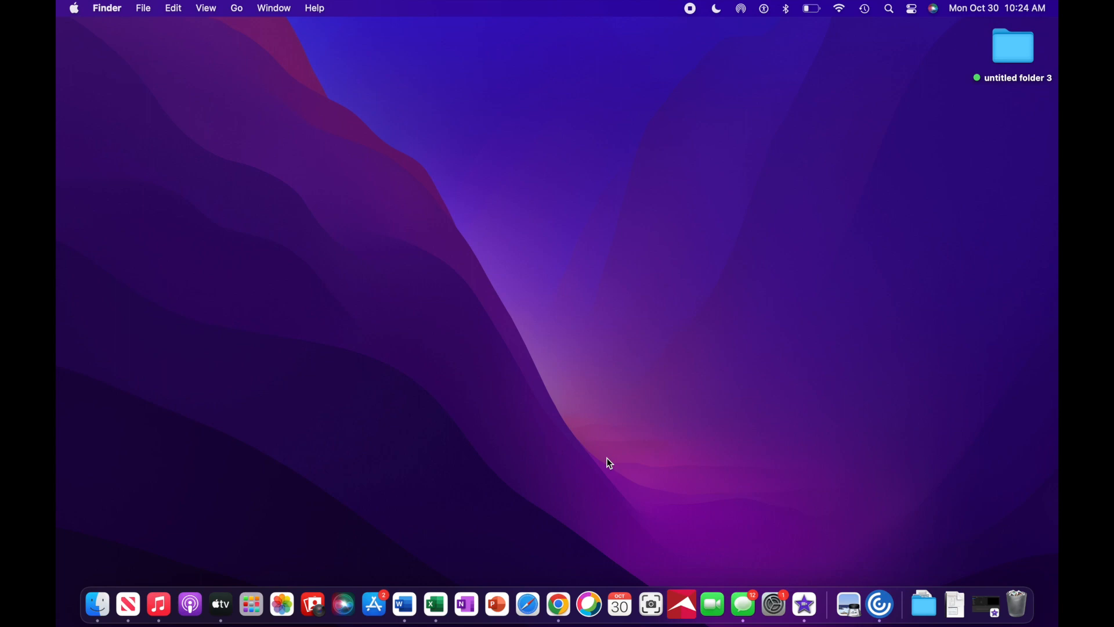
Launch Chrome and navigate to healthonephysician.com.
click(557, 604)
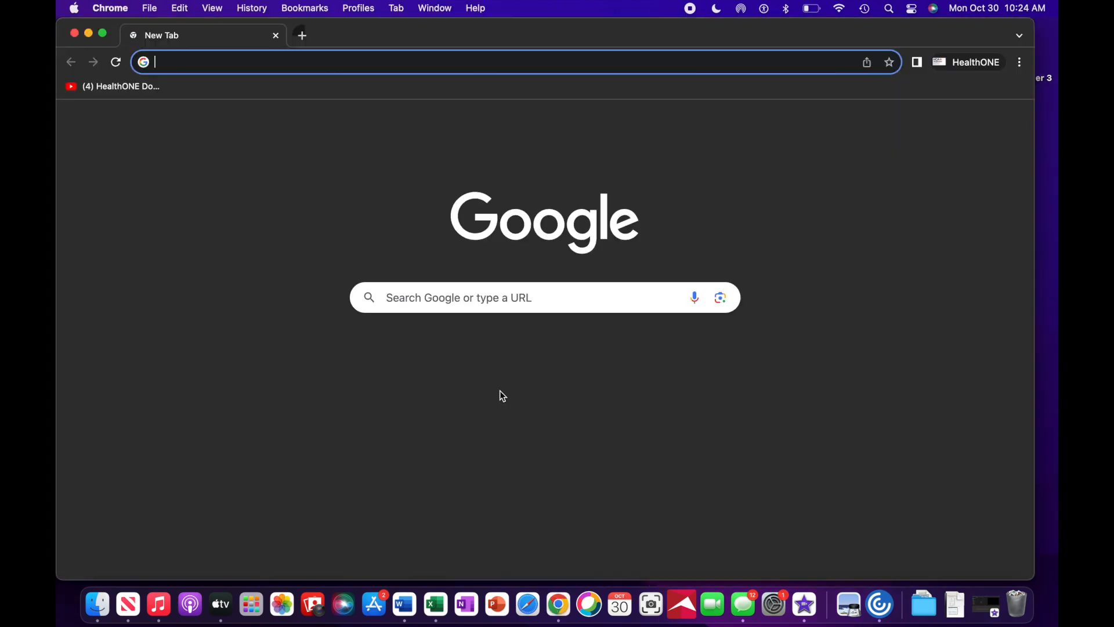
text(healthonephysician.com)
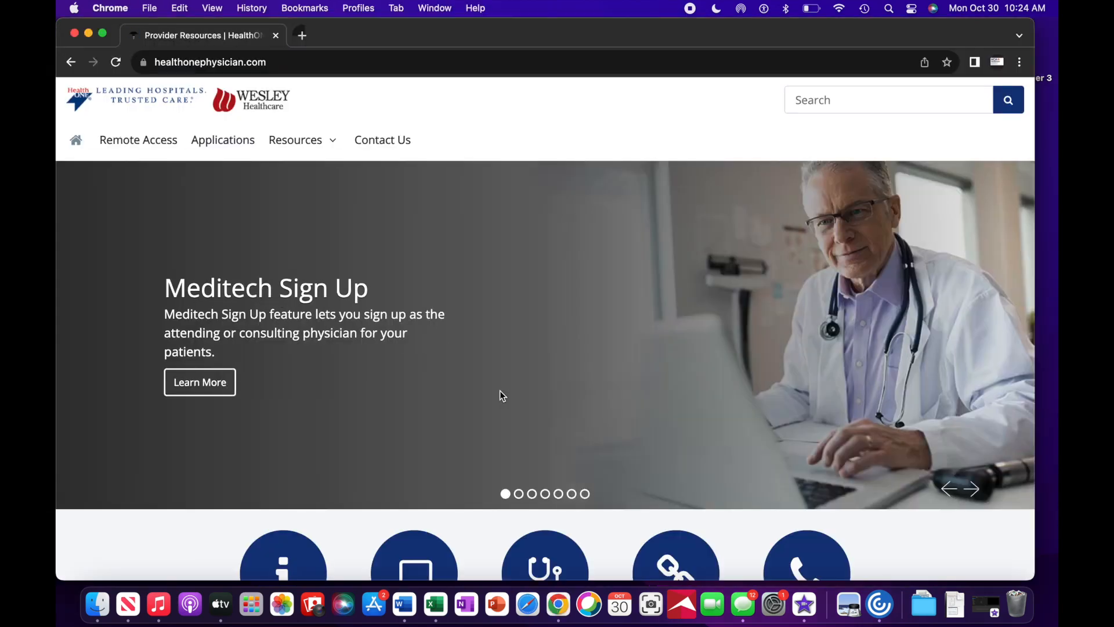
Go to the Remote Access page and choose the New VDI Access link.
scroll(down, 3)
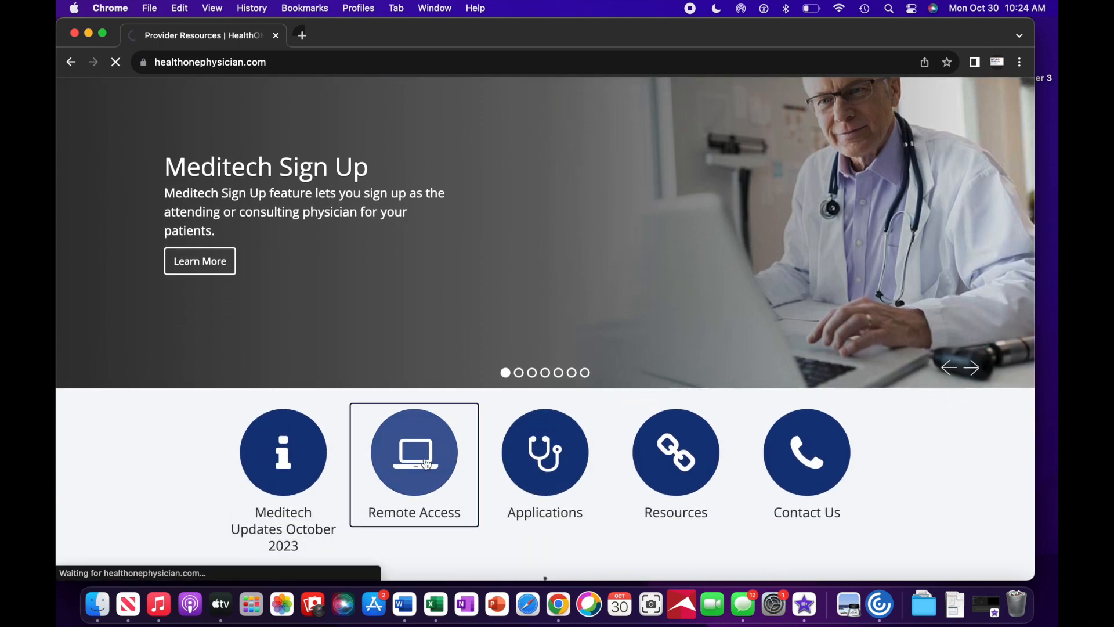
click(413, 454)
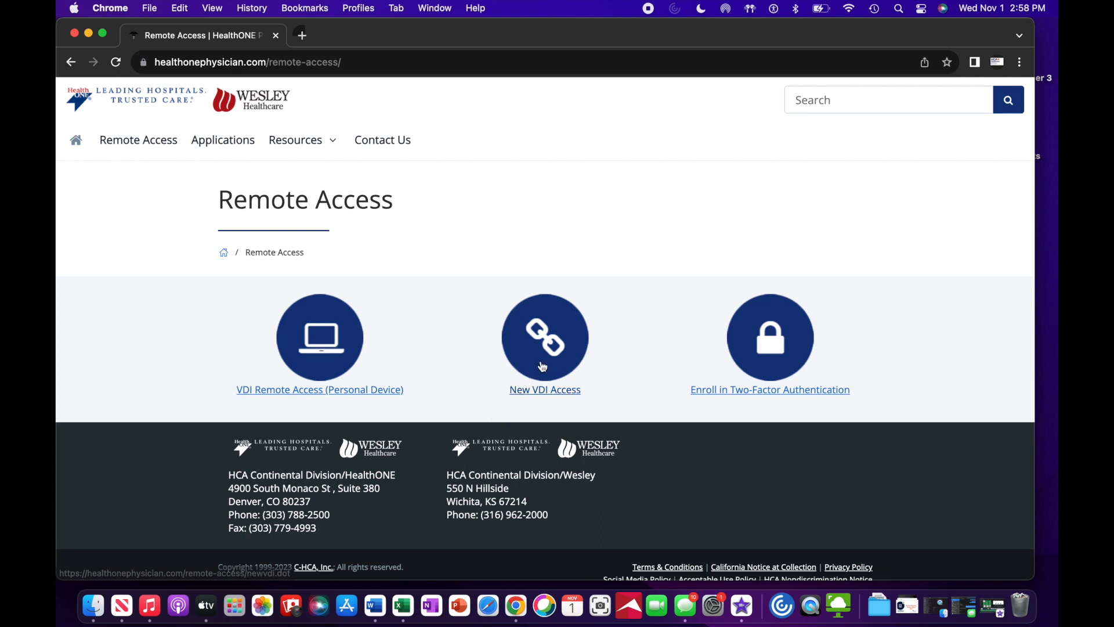
click(544, 390)
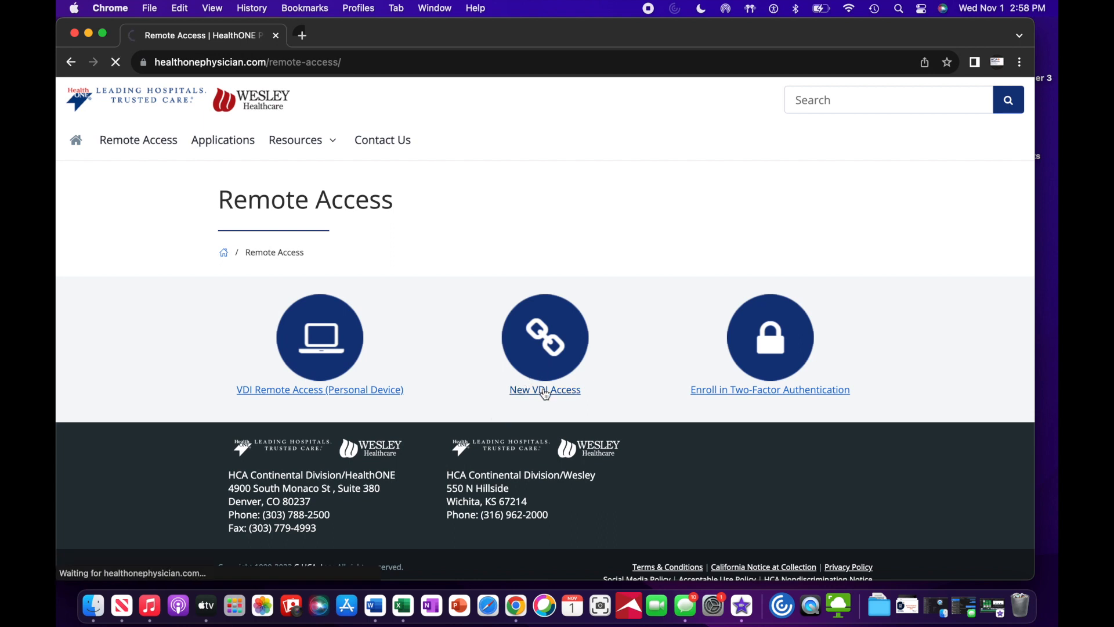
Open the 'See how to log in via Web Browser' Horizon VDI guide.
click(545, 390)
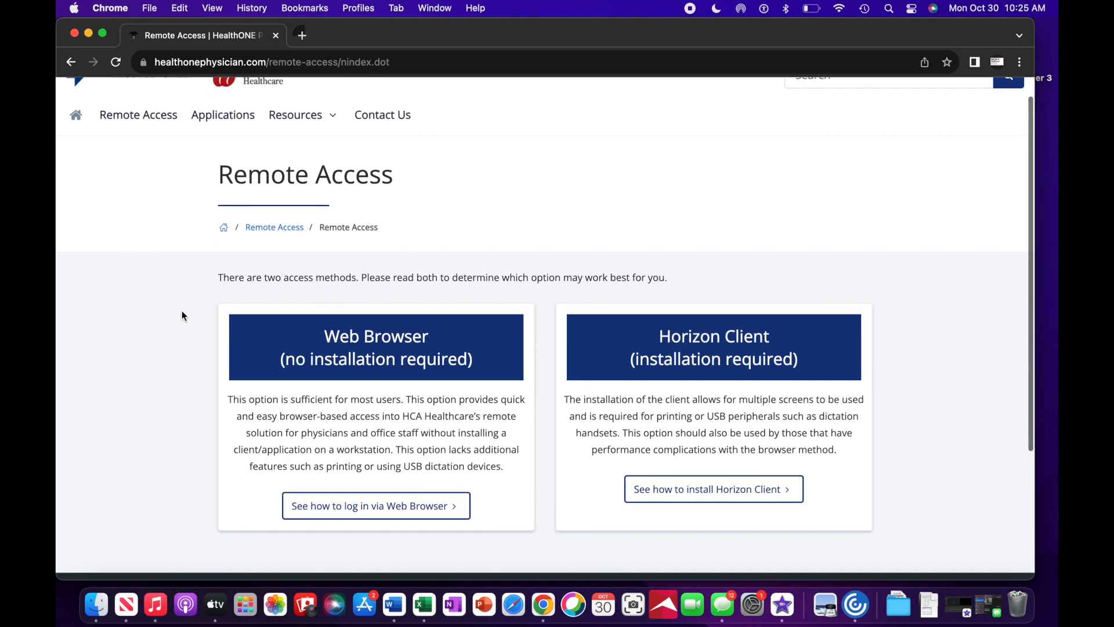
scroll(down, 3)
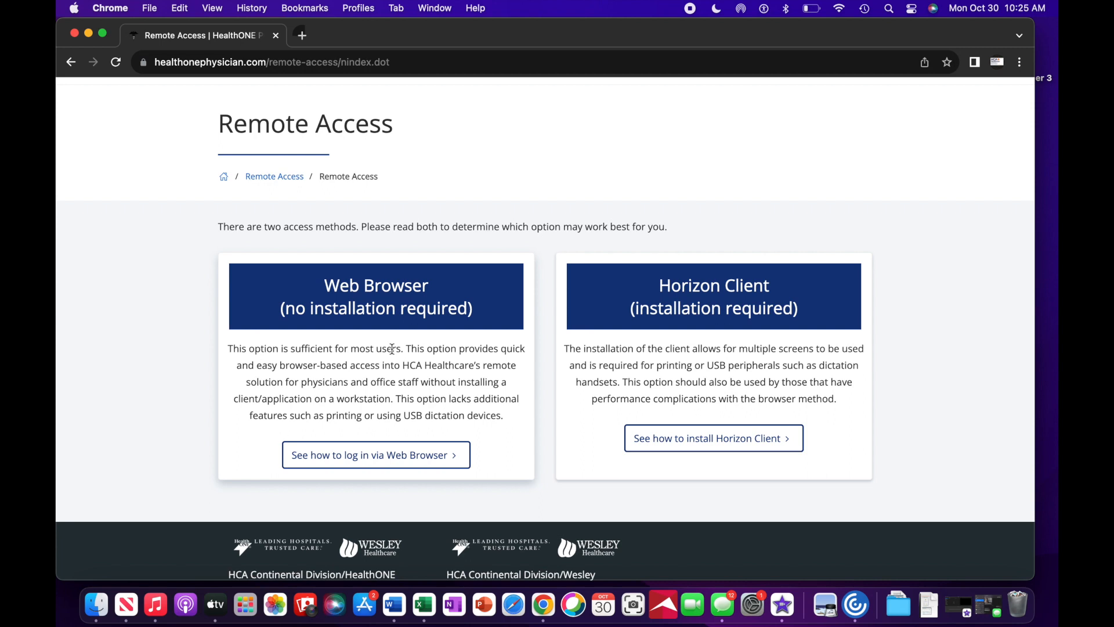
click(374, 454)
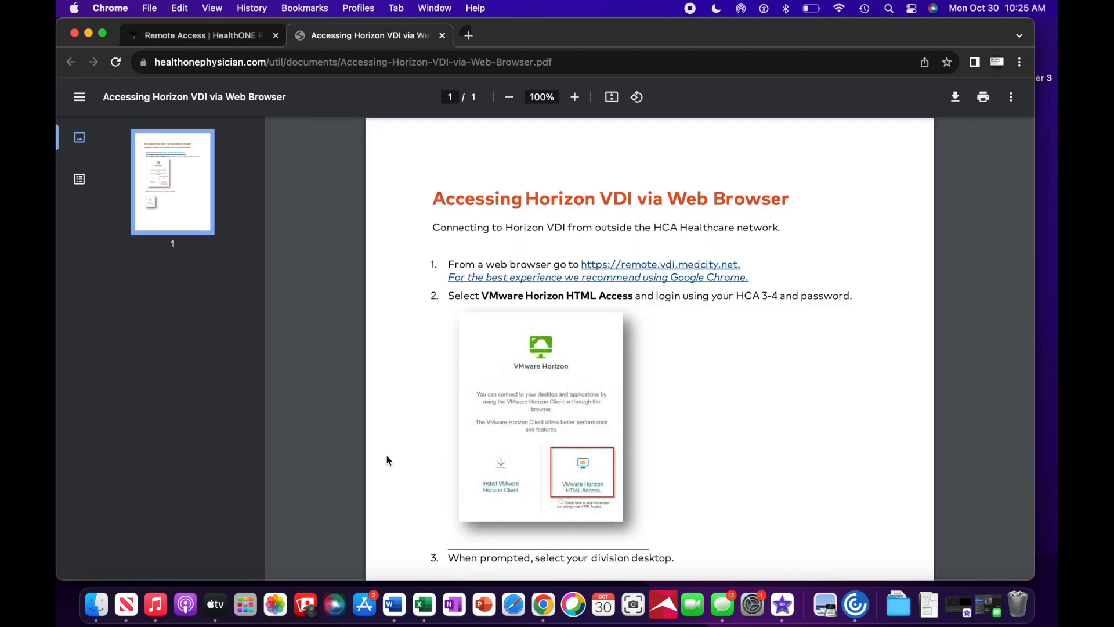
Follow the remote.vdi.medcity.net link and choose VMware Horizon HTML Access.
click(659, 263)
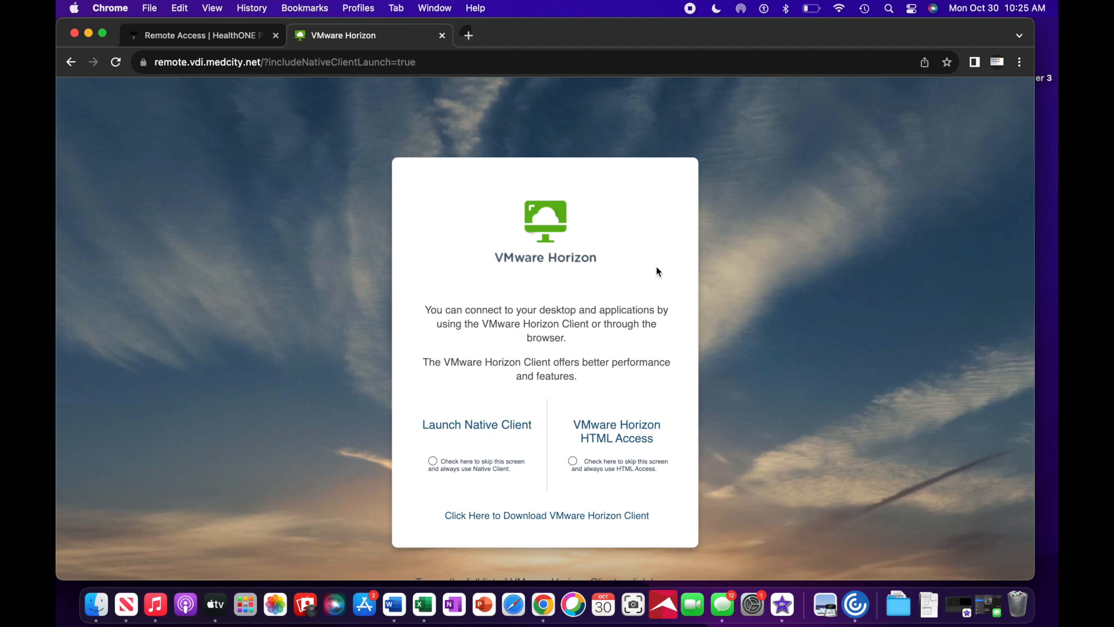
mouse_move(637, 381)
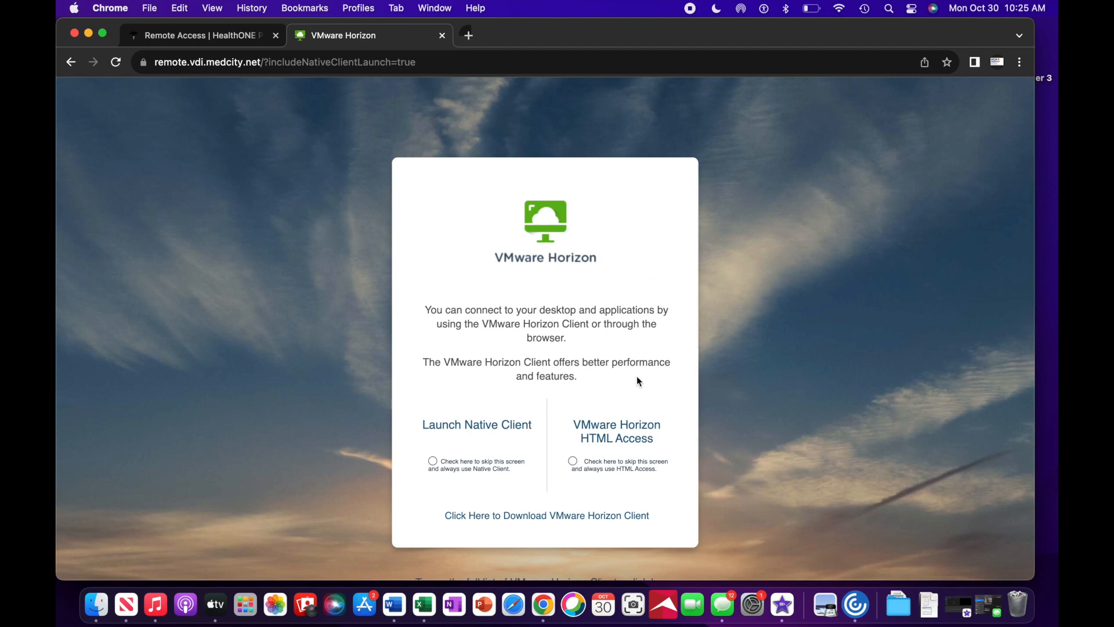
click(616, 432)
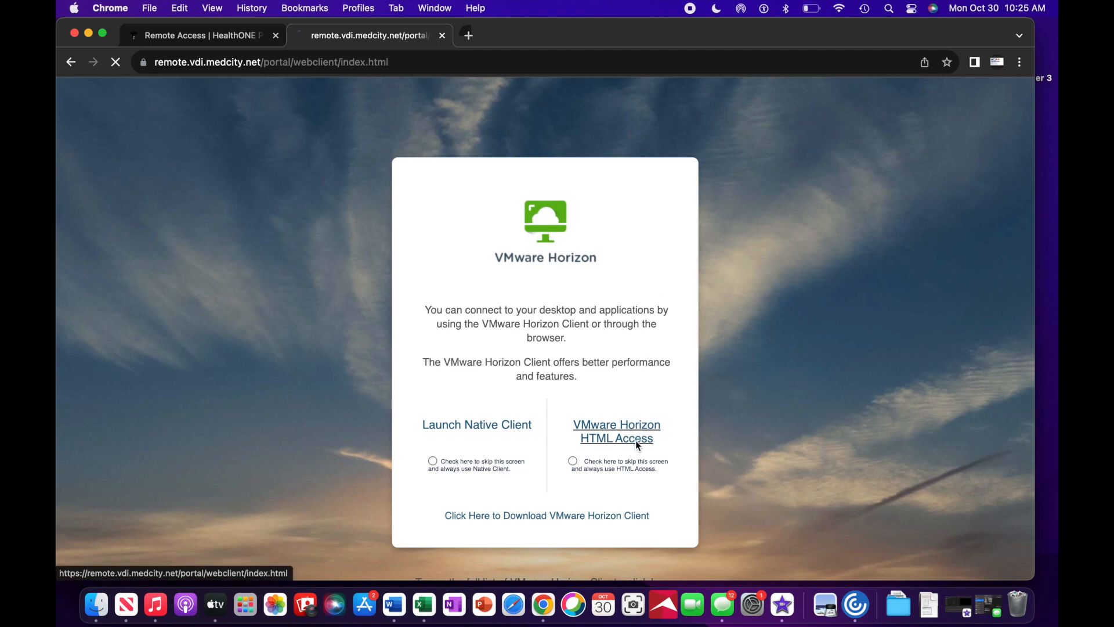
Sign in to the HCA Identity Federation Portal and reach the passcode entry for 2 Step Verification.
click(616, 431)
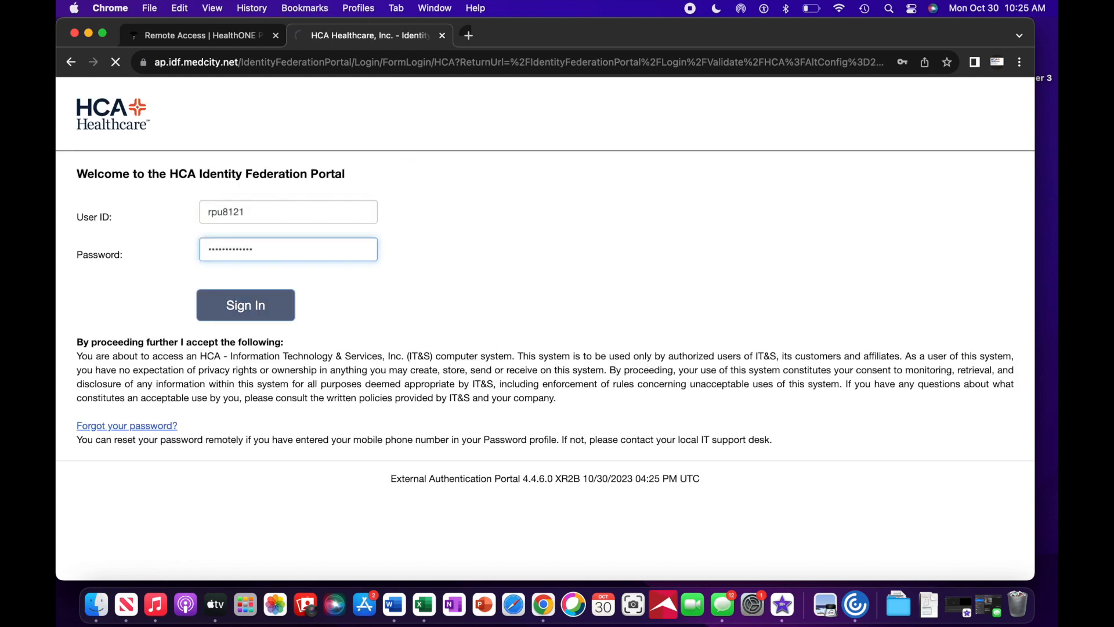
click(245, 305)
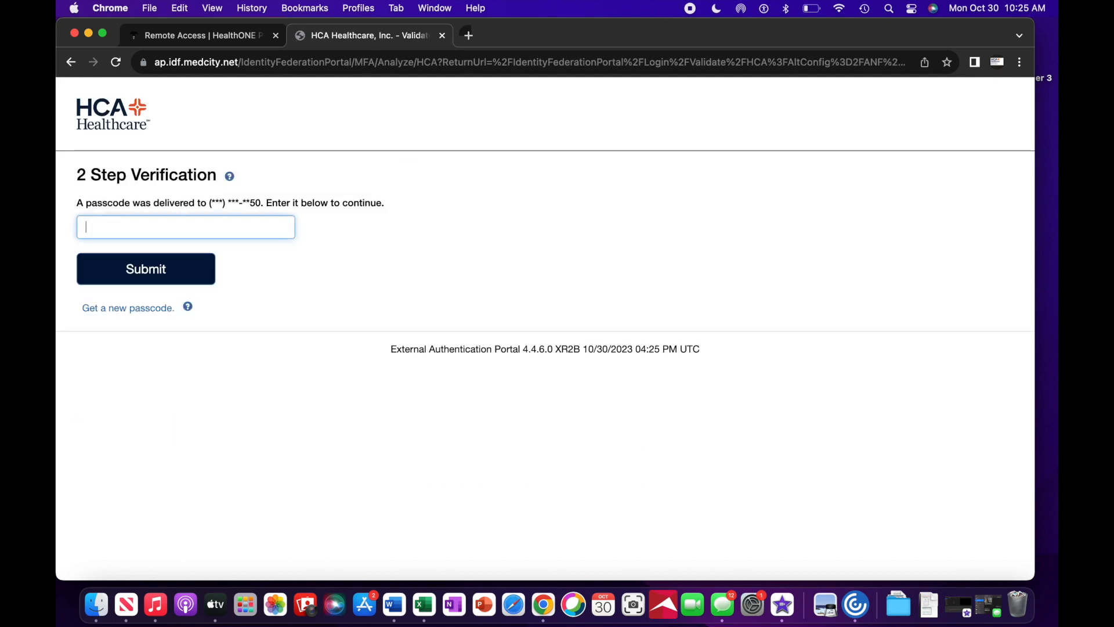
click(146, 268)
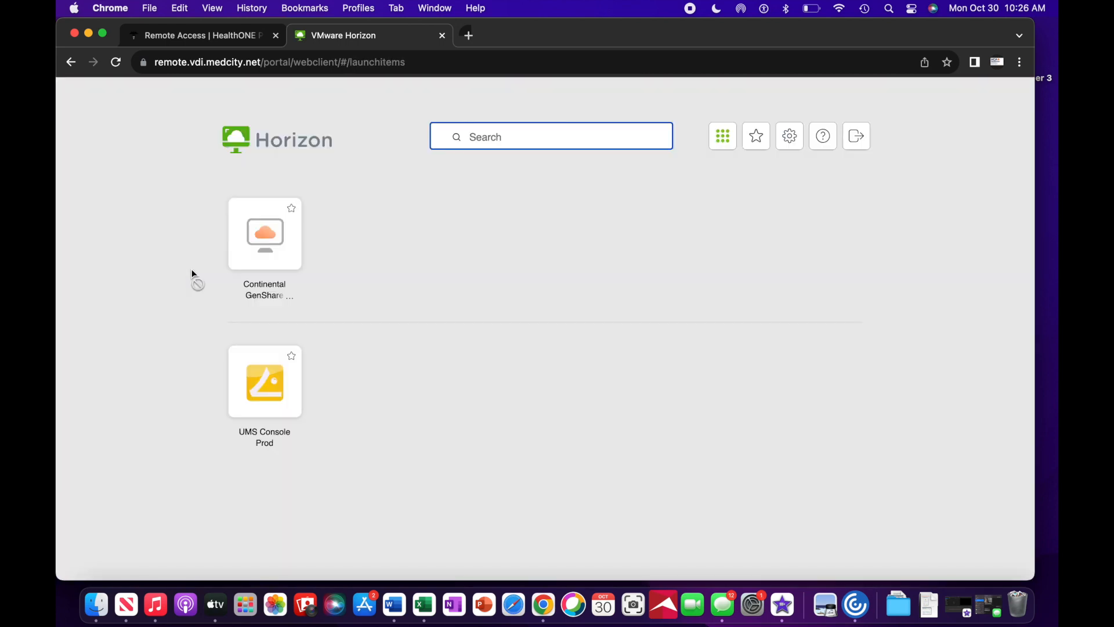
Launch the Continental GenShare desktop from the Horizon launch items.
click(265, 233)
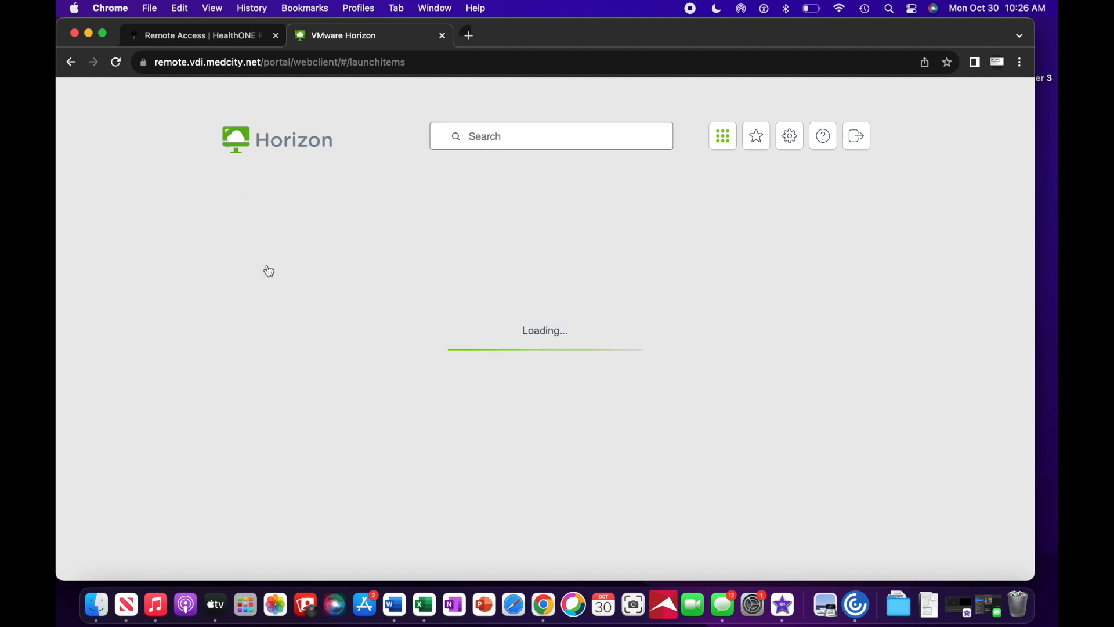